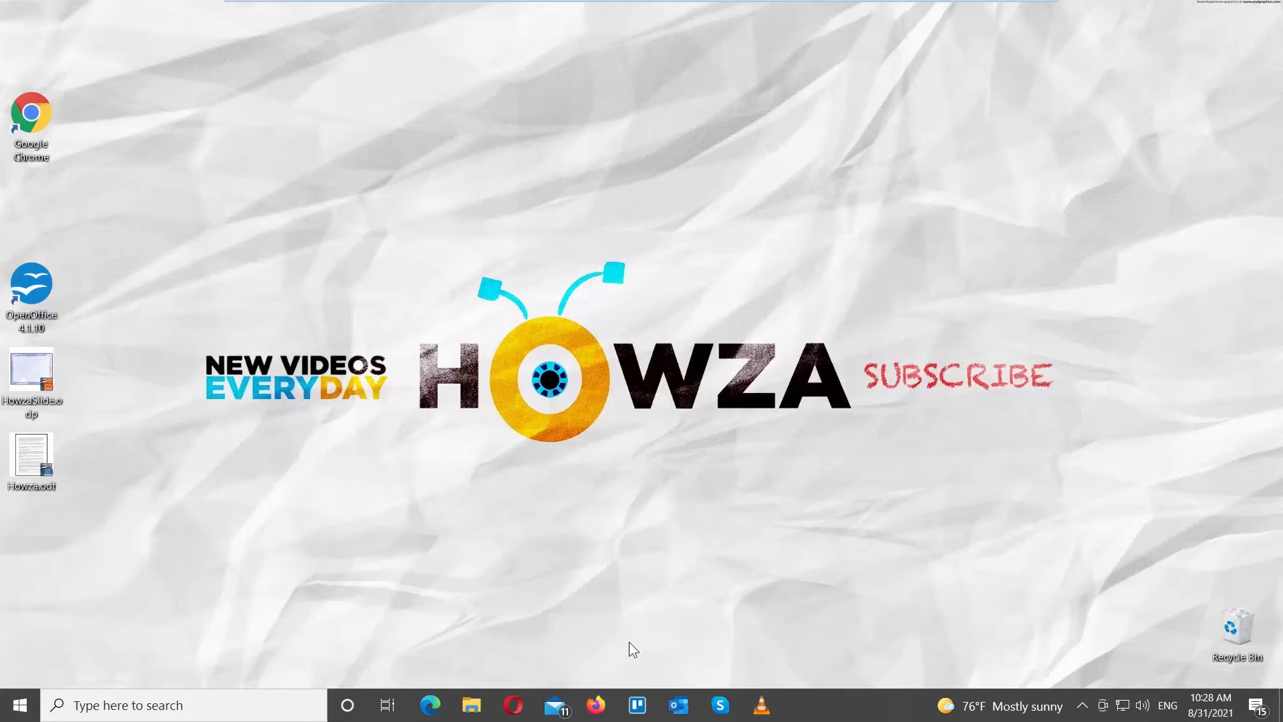
{"action": "mouse_move", "coordinate": [227, 439]}
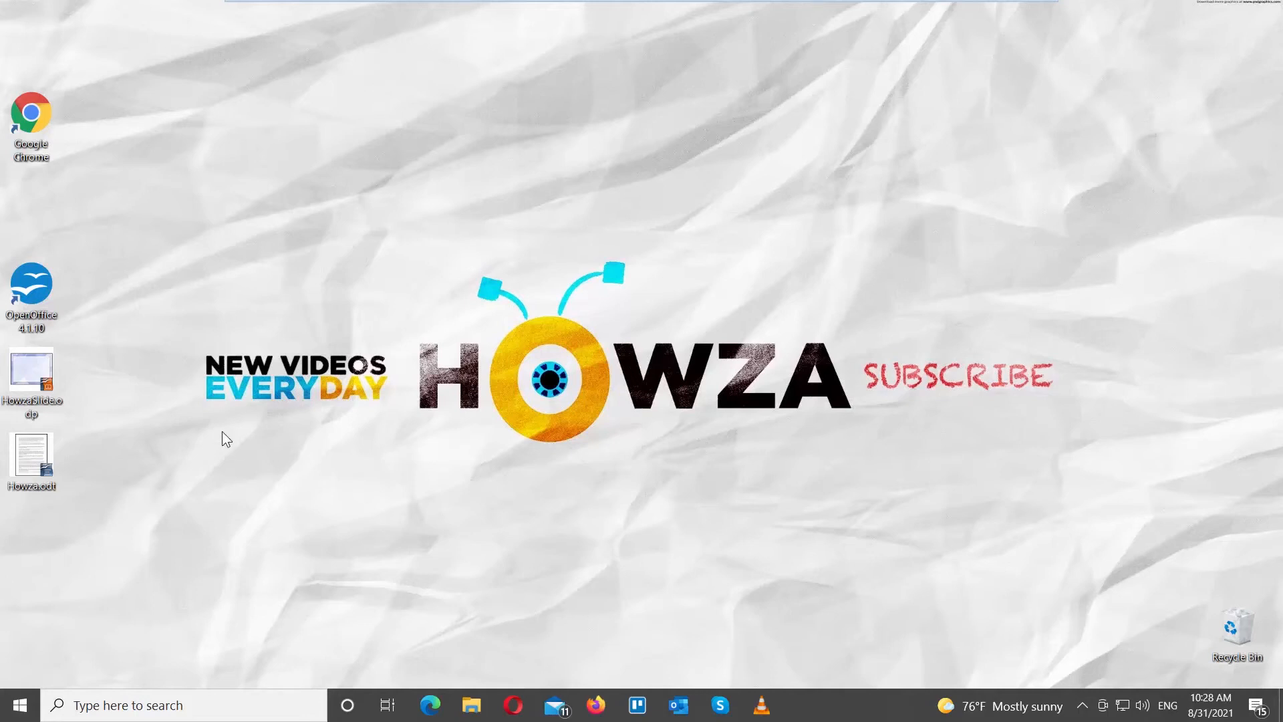
Step: Open the HowzaSlide.odp presentation from the desktop in Impress
{"action": "double_click", "coordinate": [31, 290]}
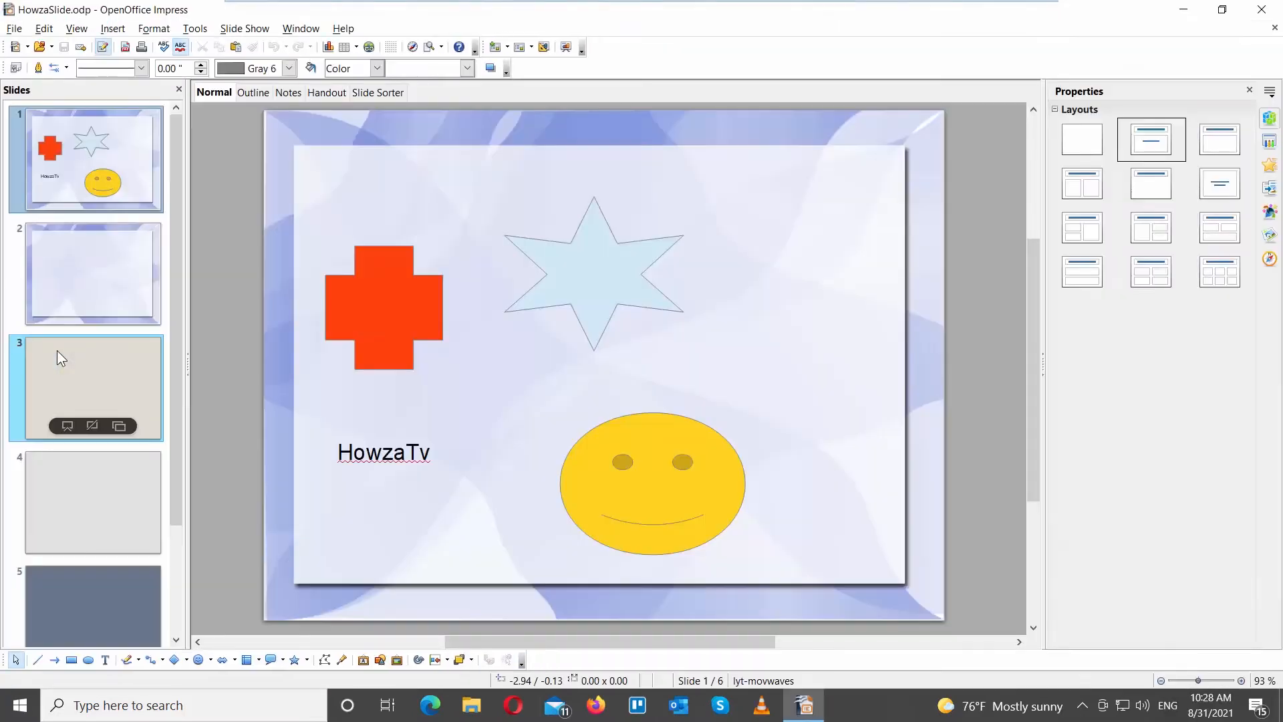
Step: Insert a default column chart onto the blank second slide
{"action": "left_click", "coordinate": [92, 272]}
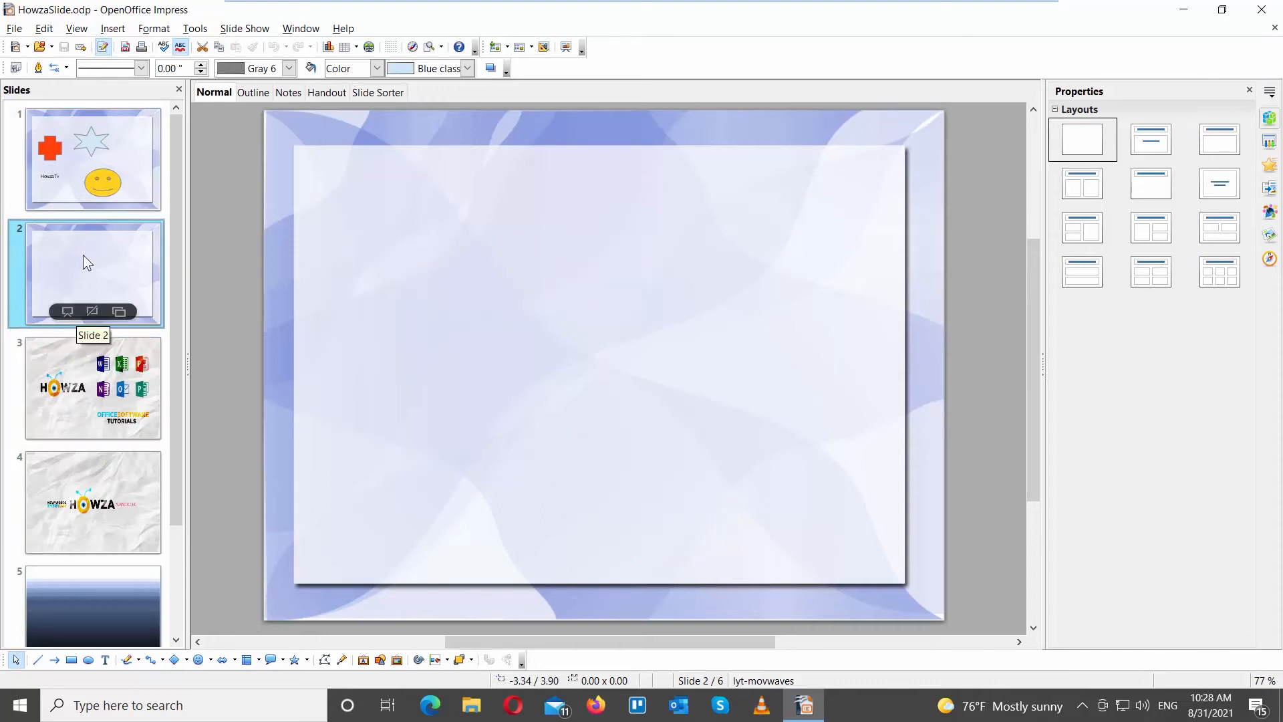
{"action": "left_click", "coordinate": [112, 28]}
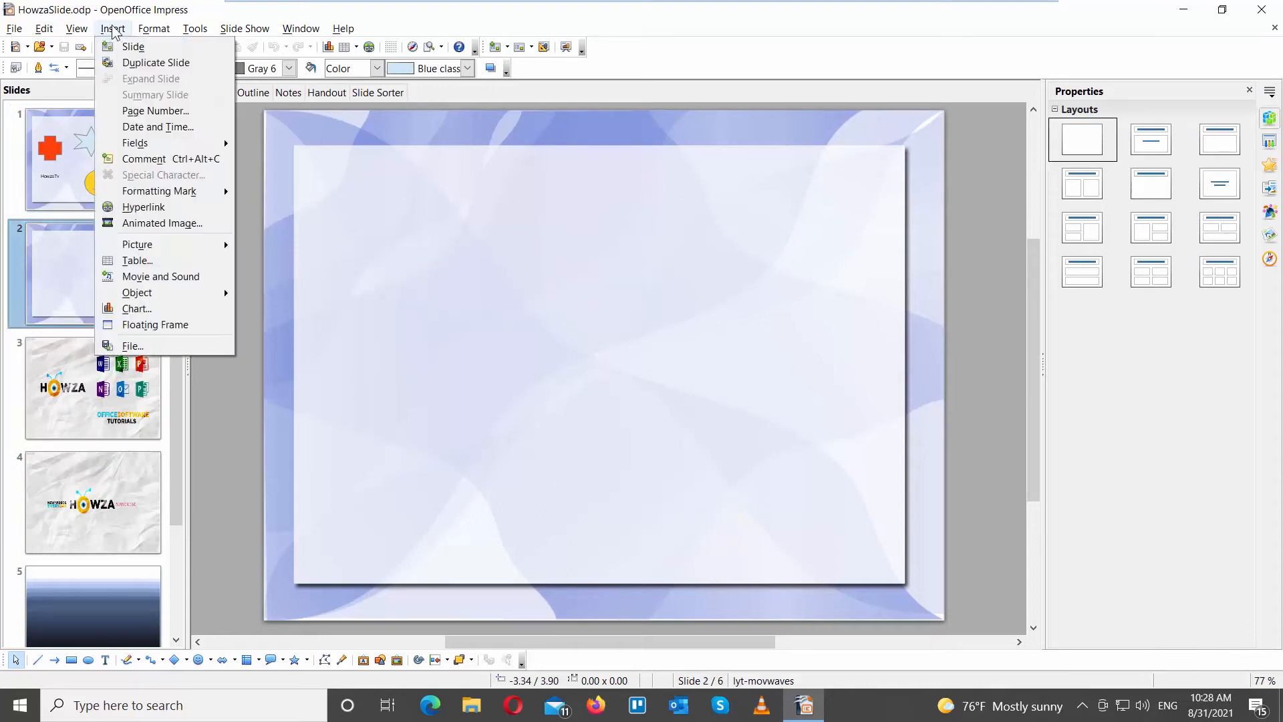
{"action": "mouse_move", "coordinate": [136, 309]}
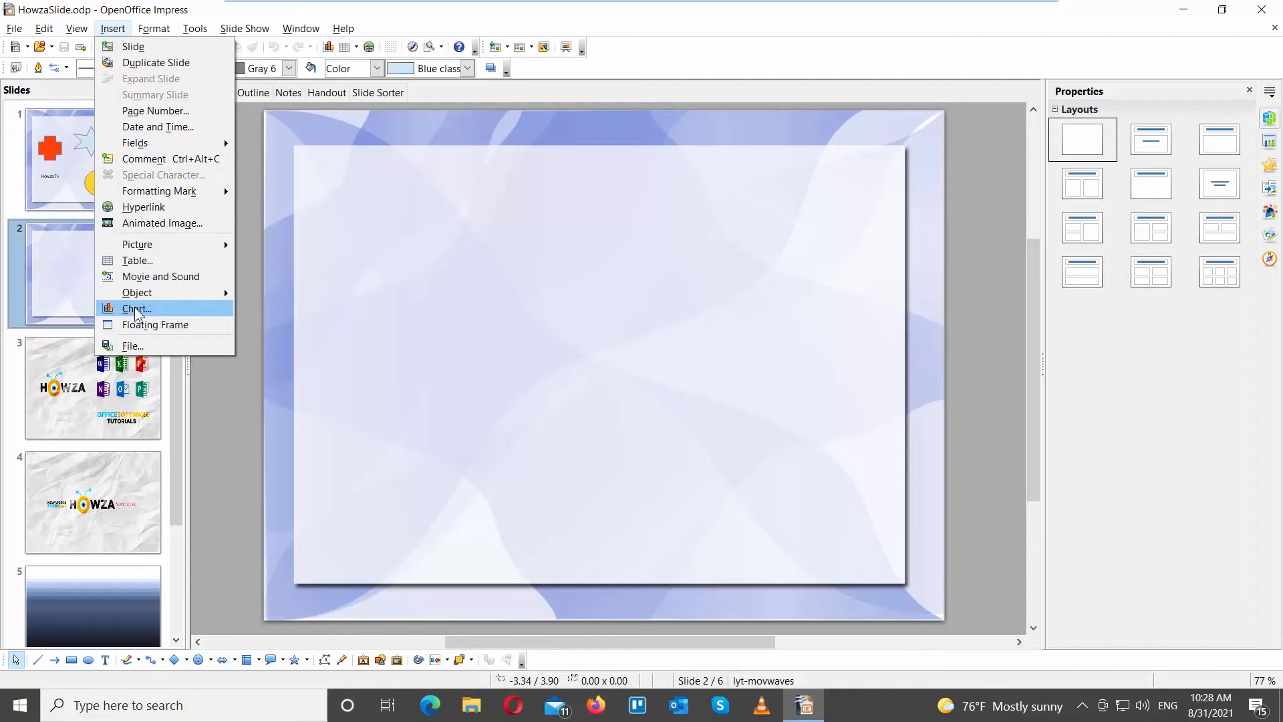
{"action": "left_click", "coordinate": [137, 308]}
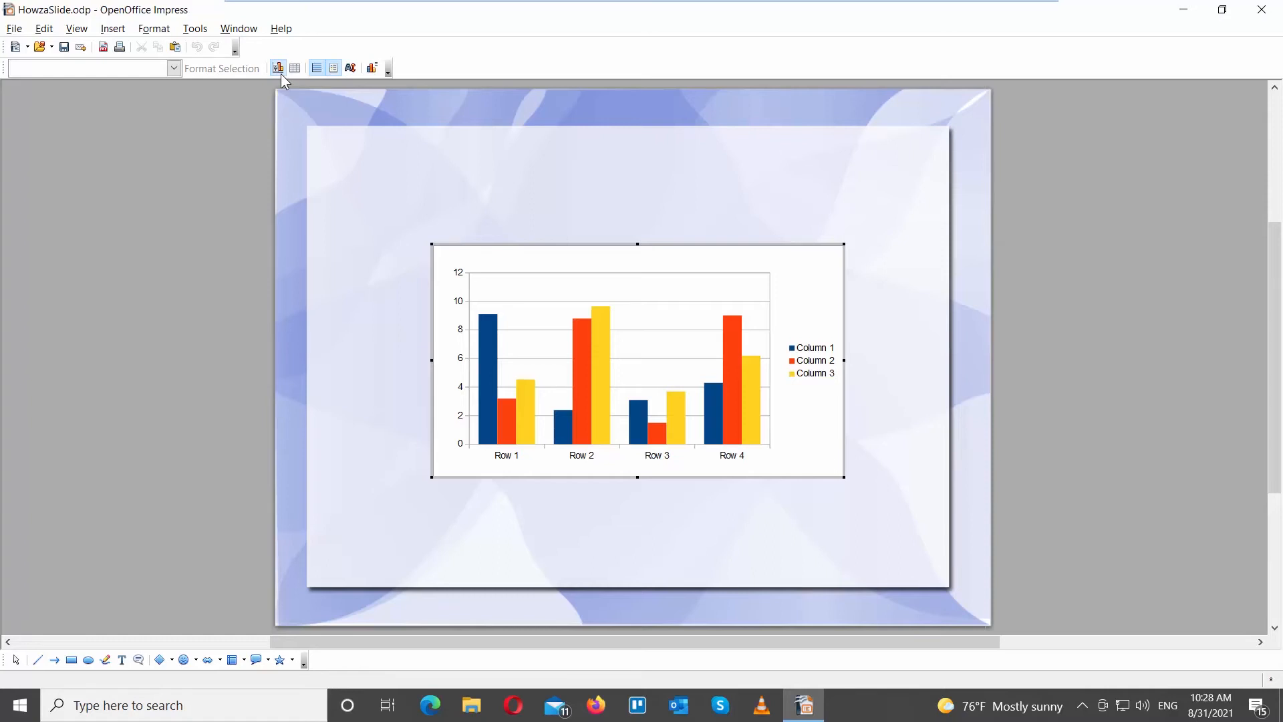
Step: Change the chart type to Line with the Points and Lines variant
{"action": "left_click", "coordinate": [277, 67]}
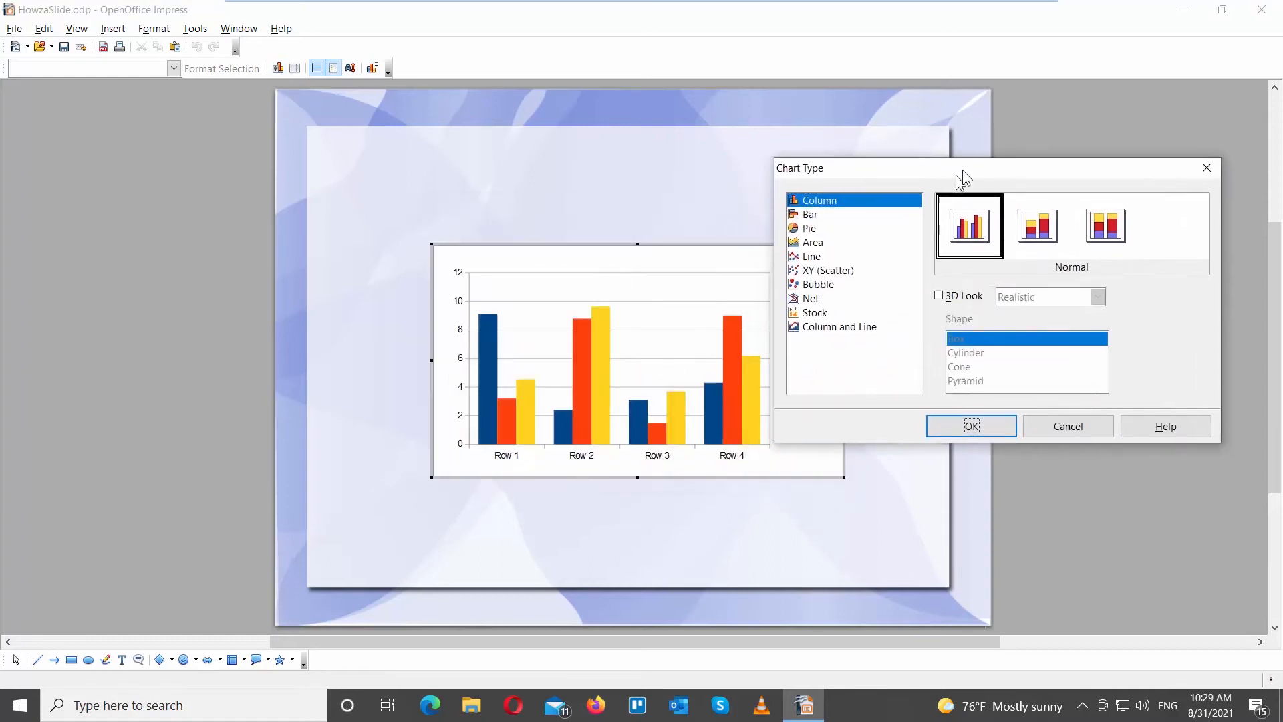
{"action": "left_click", "coordinate": [814, 248]}
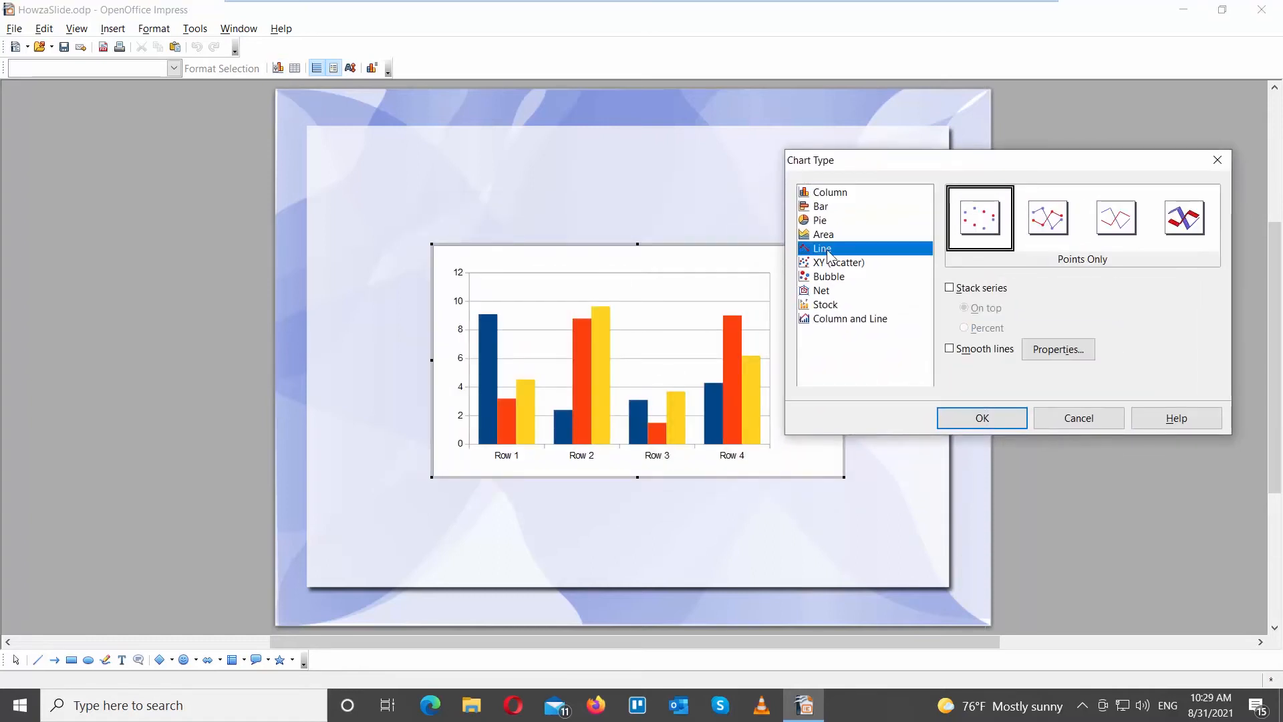
{"action": "left_click", "coordinate": [1048, 218]}
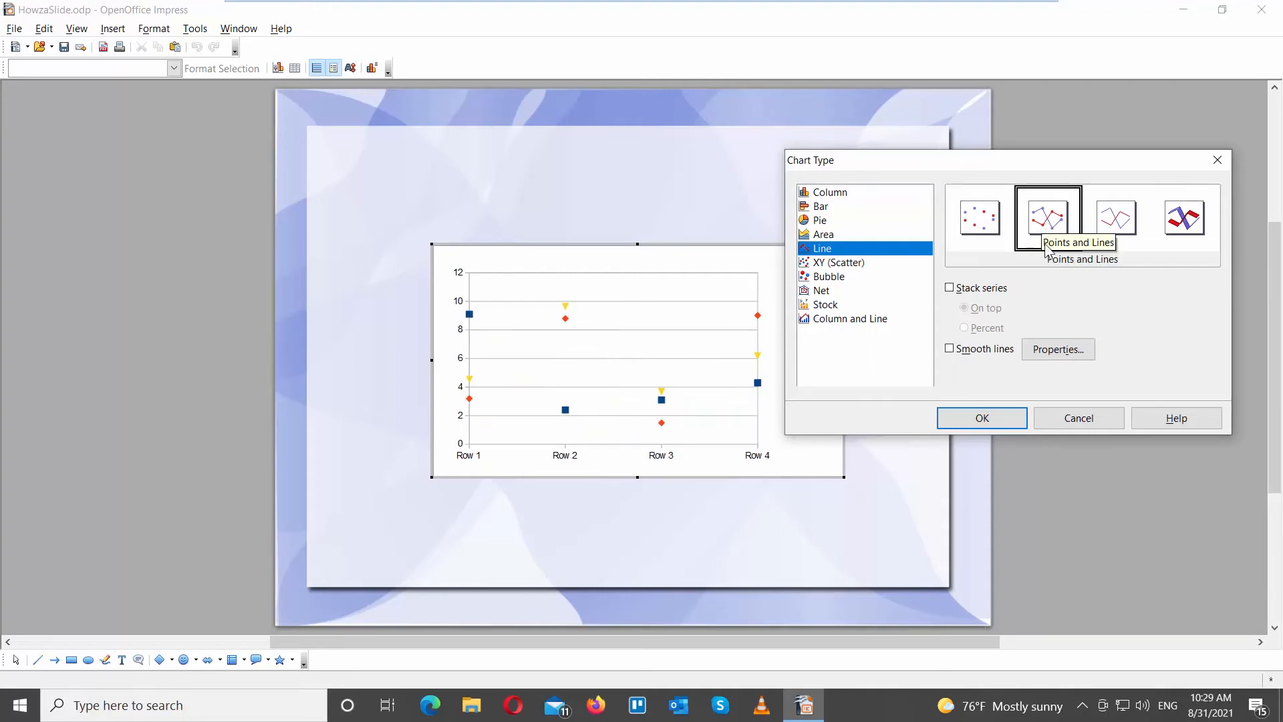
{"action": "mouse_move", "coordinate": [1044, 302]}
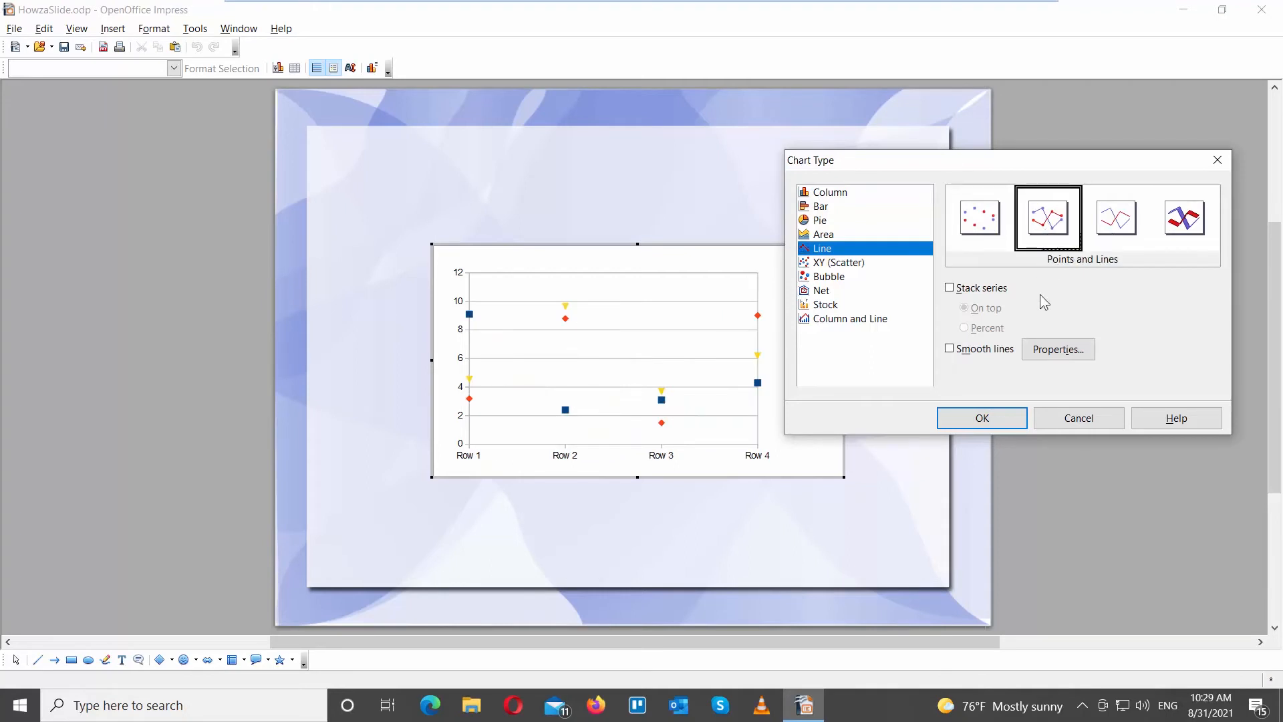
{"action": "left_click", "coordinate": [1048, 217]}
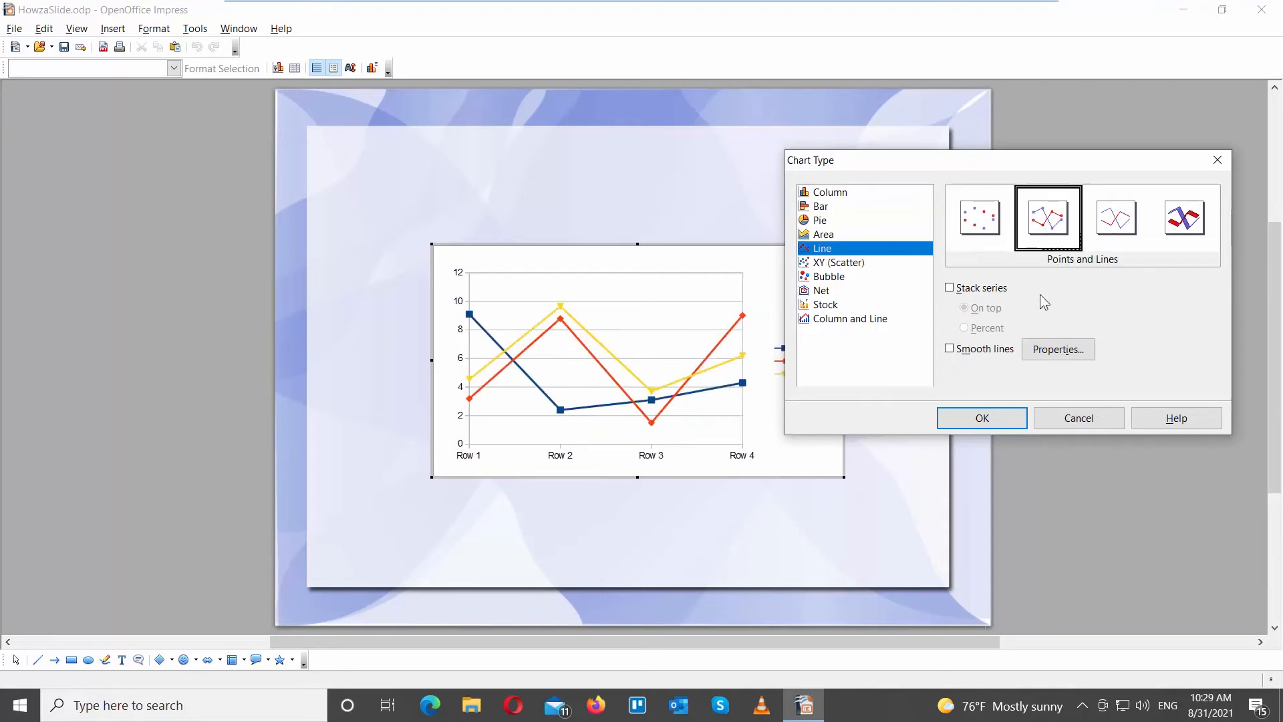
{"action": "left_click", "coordinate": [981, 417]}
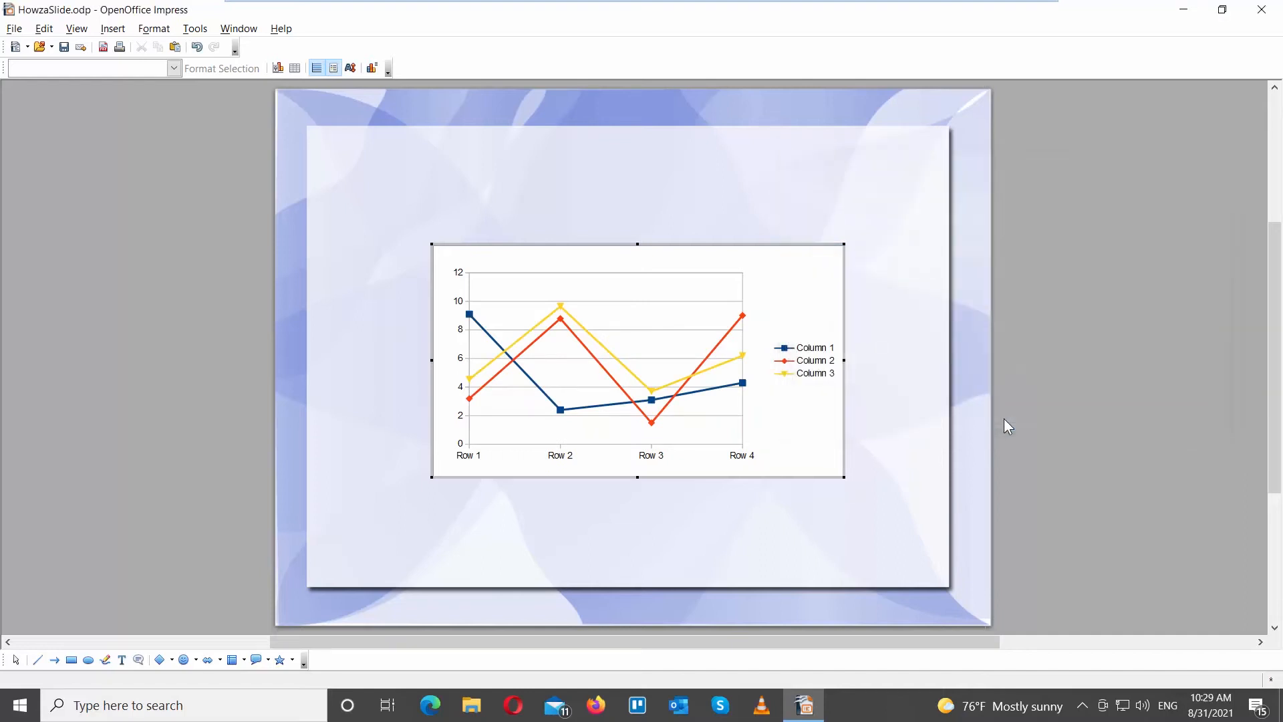
{"action": "mouse_move", "coordinate": [294, 68]}
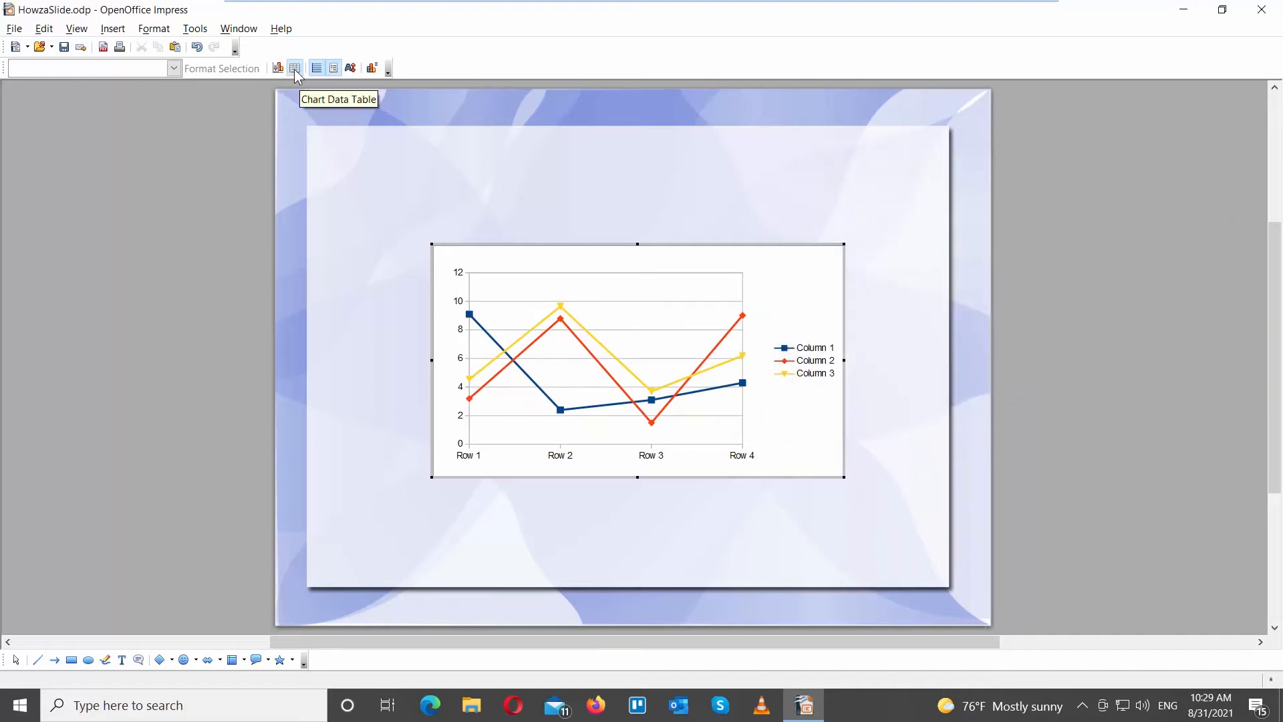
Step: Fill the chart data table with Roy, Amanda, Tifany, Jon and custom values, reordering rows
{"action": "left_click", "coordinate": [294, 68]}
{"action": "type", "text": "A"}
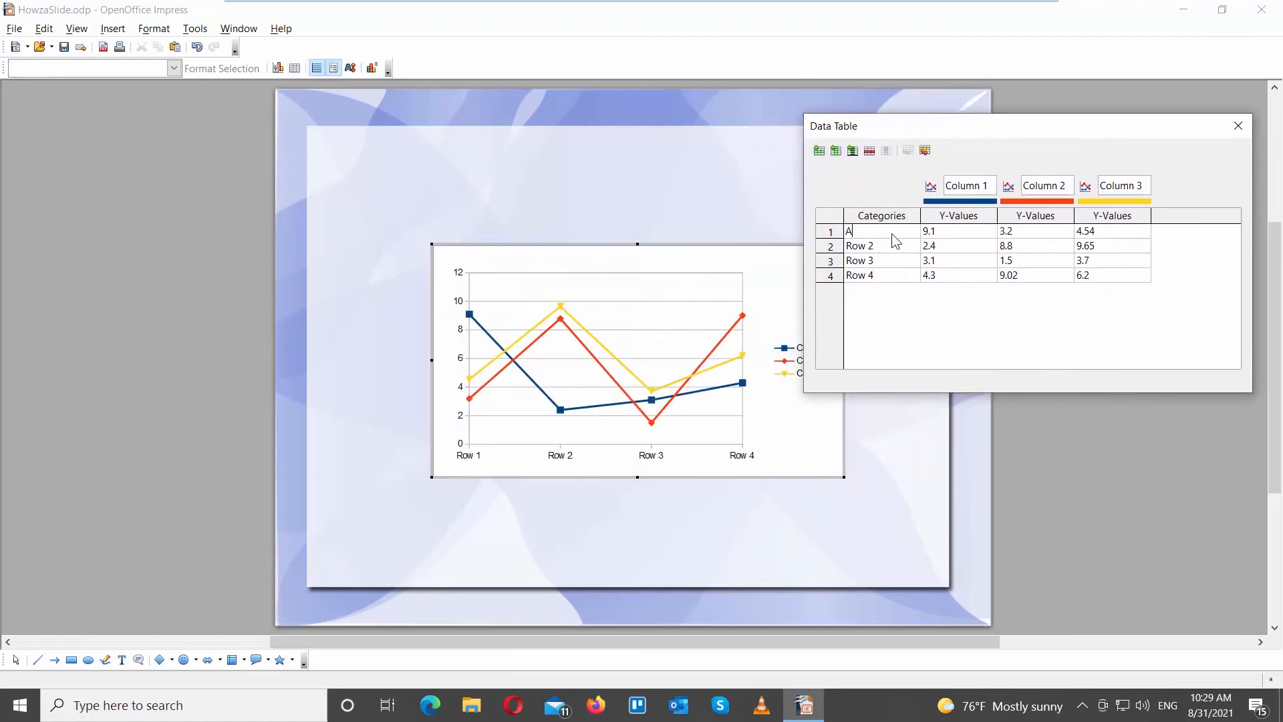
{"action": "left_click", "coordinate": [859, 275]}
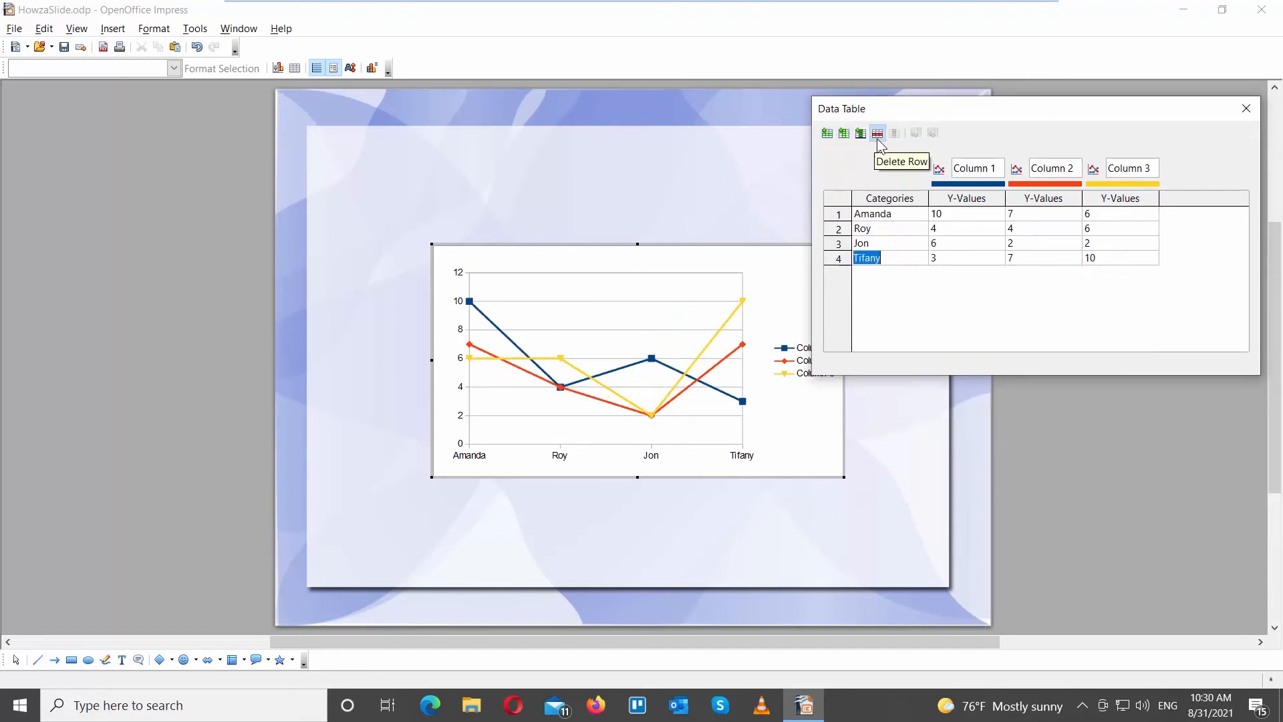
{"action": "left_click", "coordinate": [933, 134]}
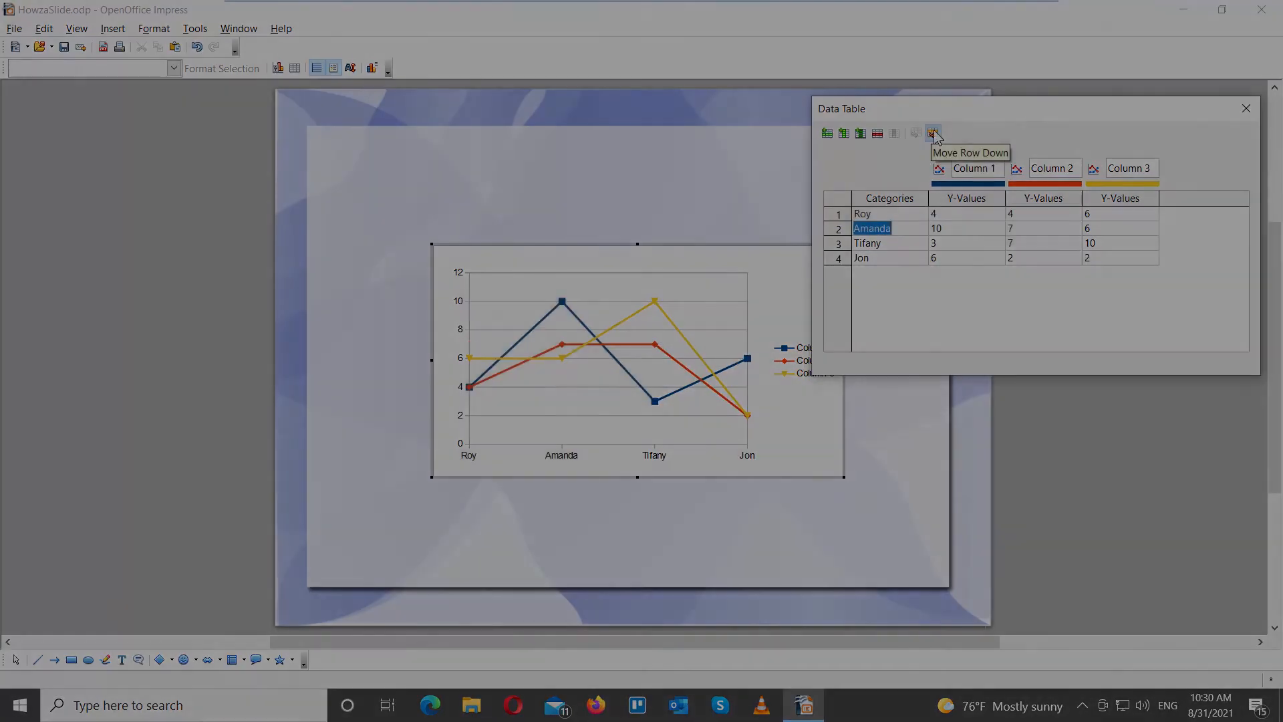